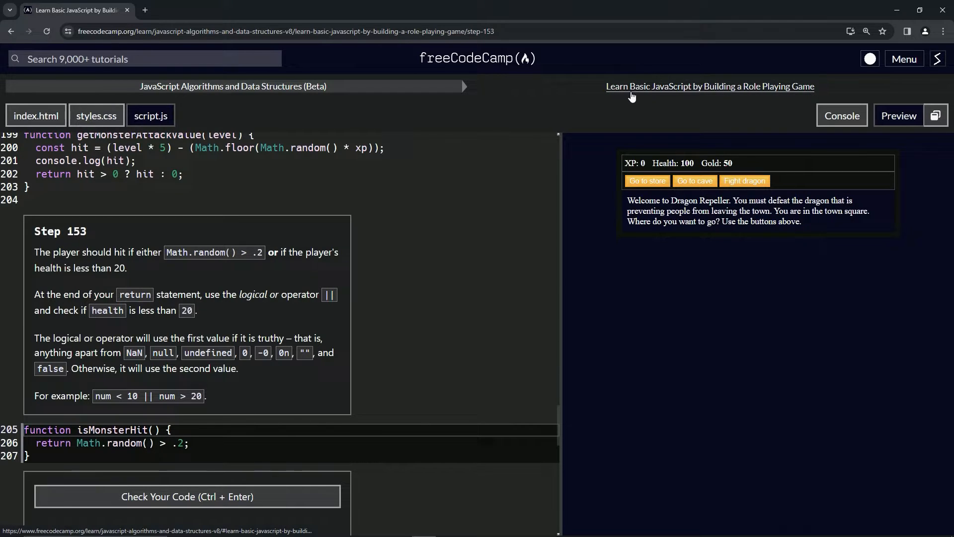
{"action": "mouse_move", "coordinate": [463, 135]}
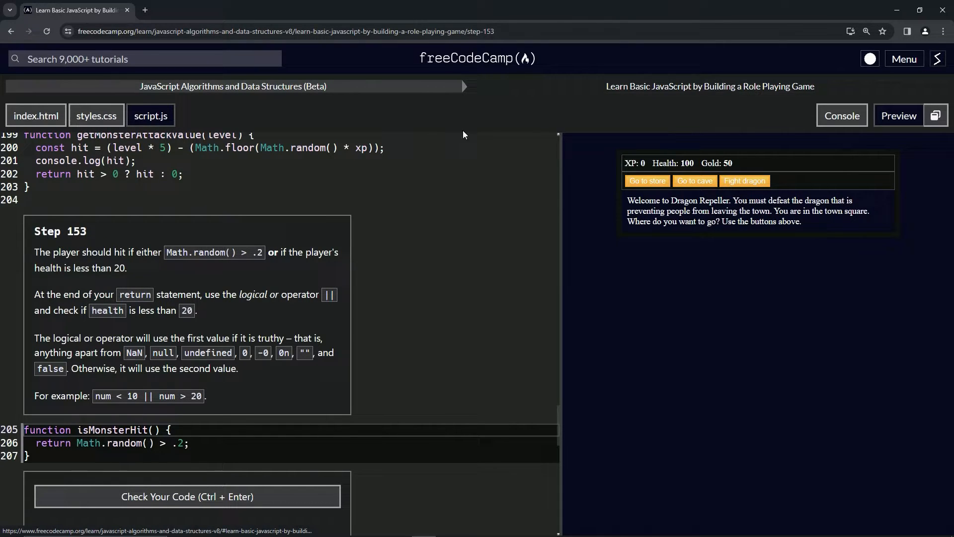
{"action": "mouse_move", "coordinate": [95, 241]}
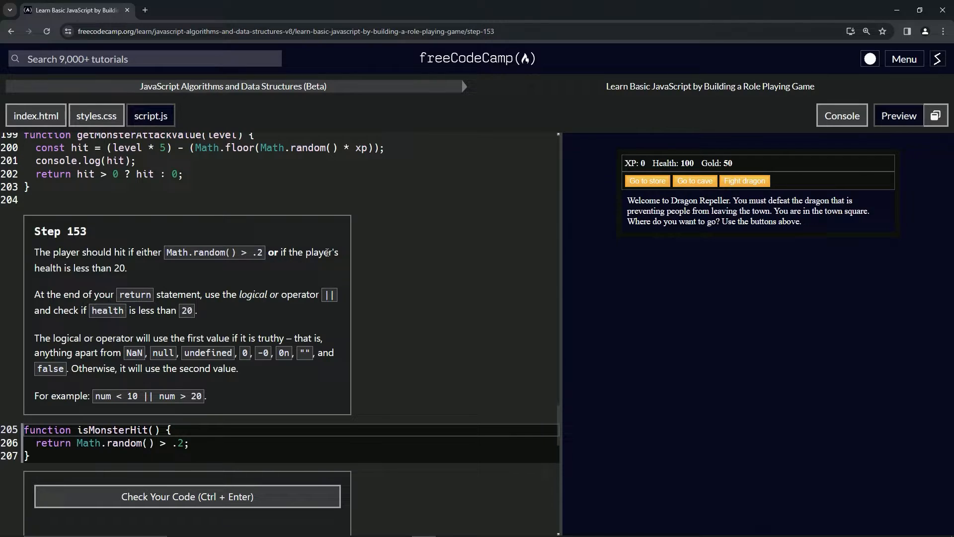
{"action": "mouse_move", "coordinate": [128, 275]}
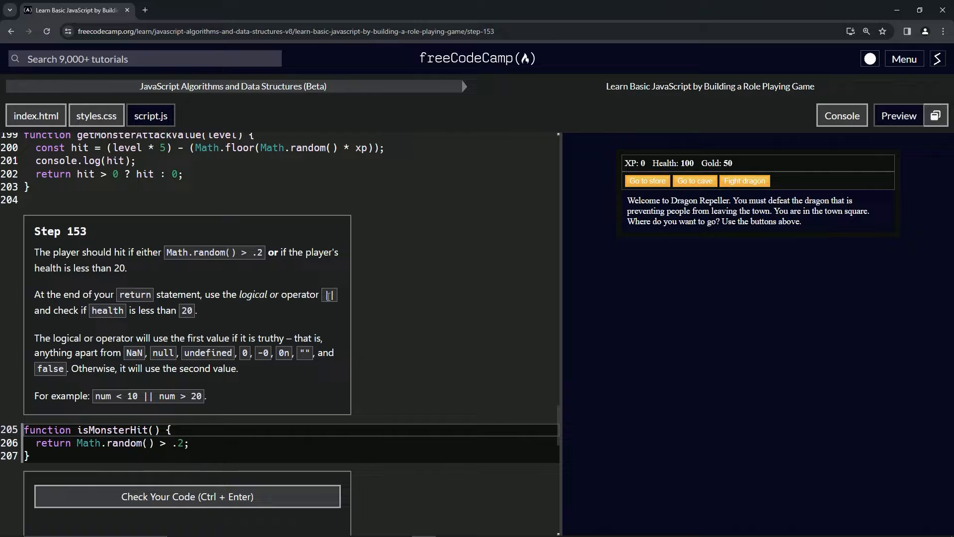
{"action": "mouse_move", "coordinate": [341, 304]}
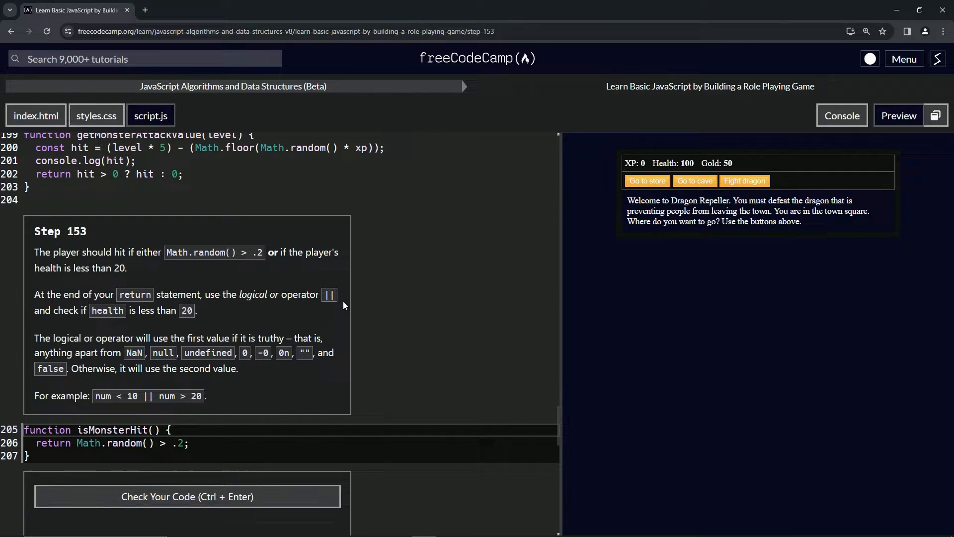
{"action": "mouse_move", "coordinate": [193, 320]}
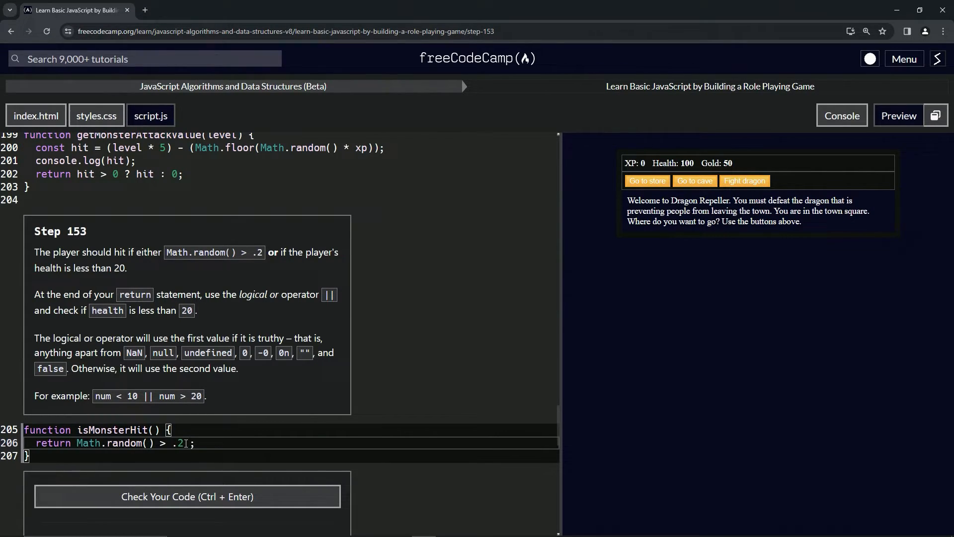
- Append '|| health < 20' to the isMonsterHit return statement
{"action": "type", "text": "||"}
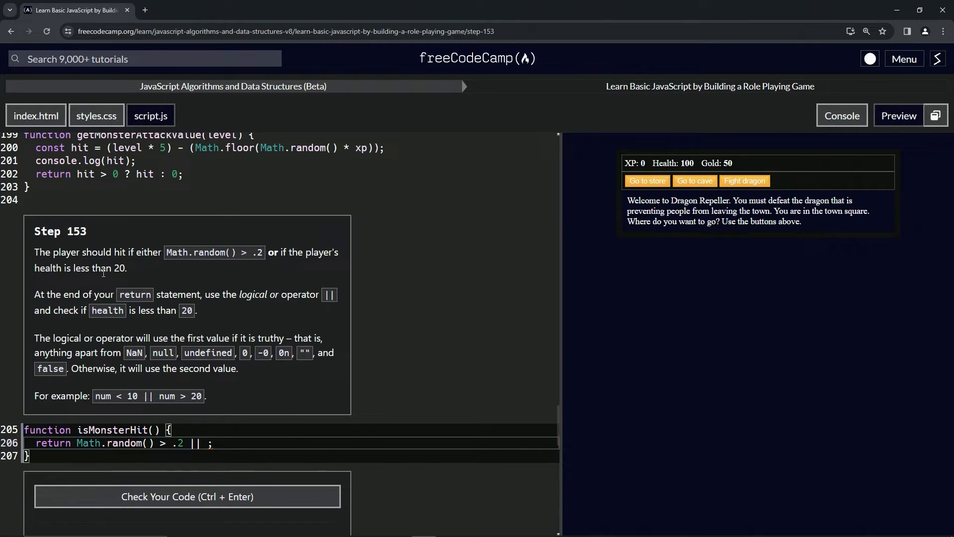
{"action": "mouse_move", "coordinate": [275, 310]}
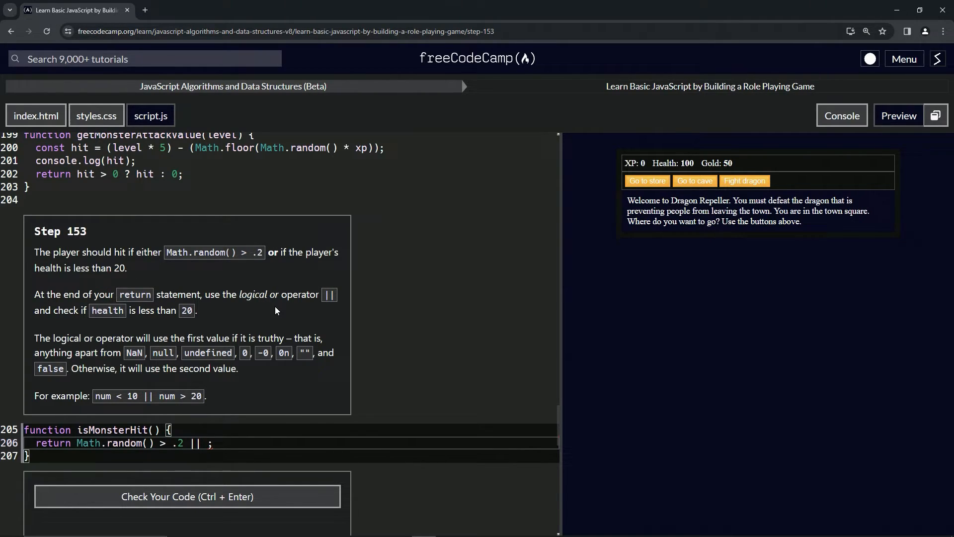
{"action": "type", "text": "h"}
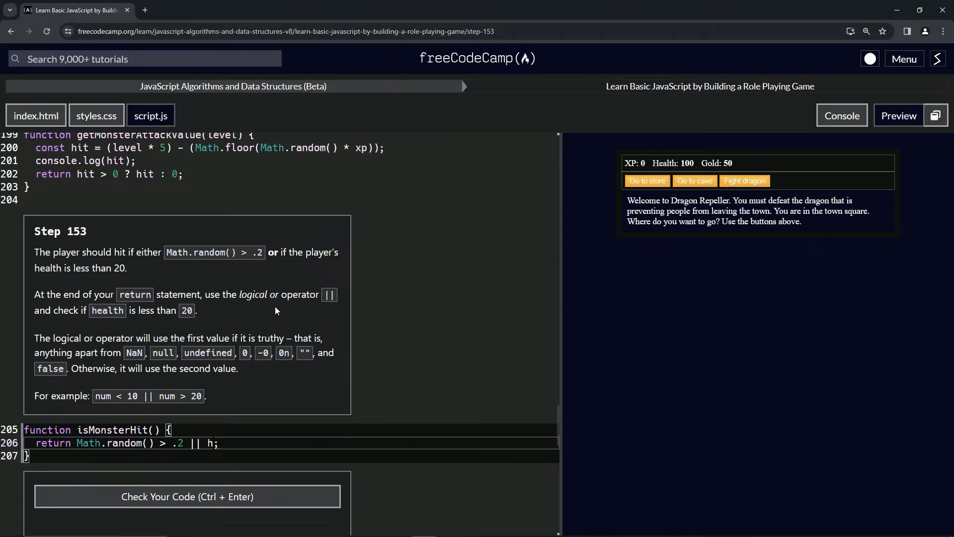
{"action": "type", "text": "health"}
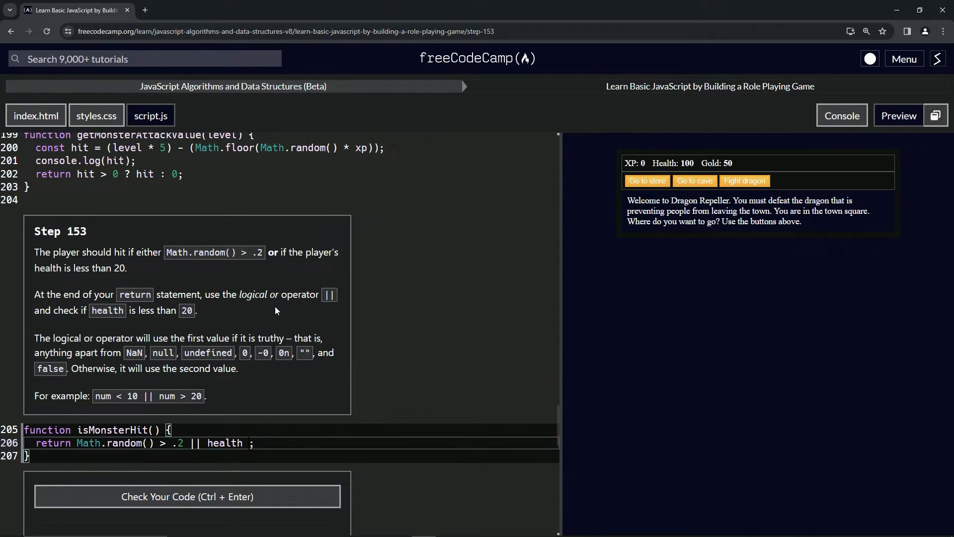
{"action": "type", "text": "< 20"}
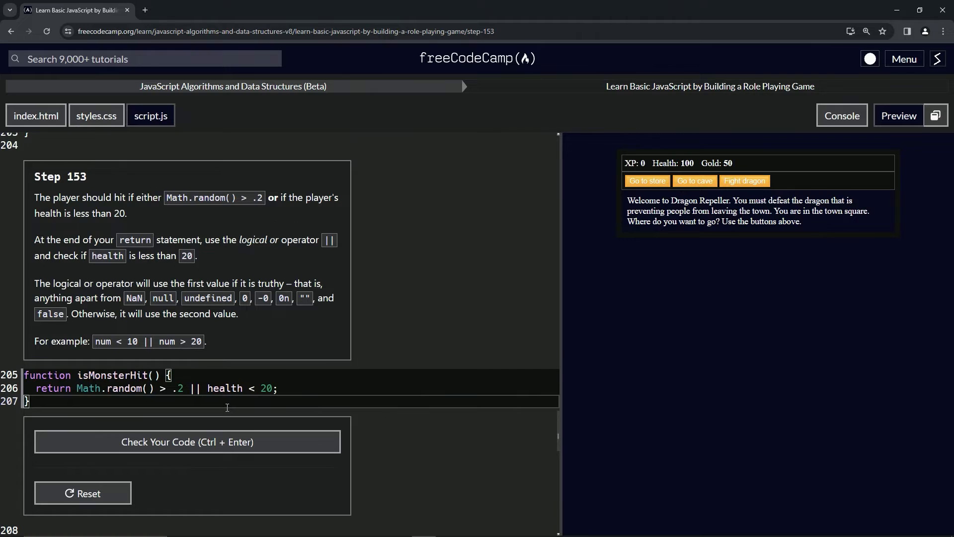
- Add console.log(isMonsterHit()) below the function and check the console output 'false'
{"action": "type", "text": "console.log(isMon"}
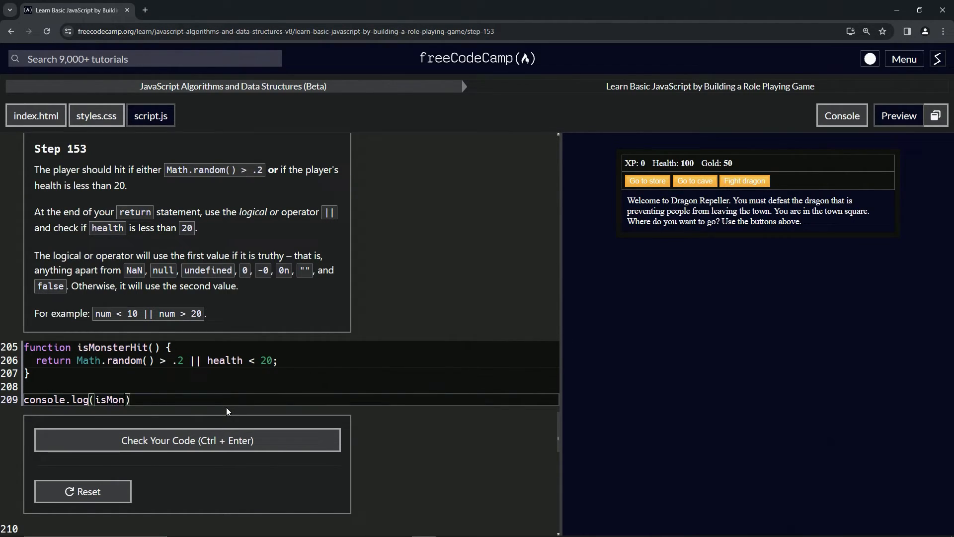
{"action": "type", "text": "sterHit()"}
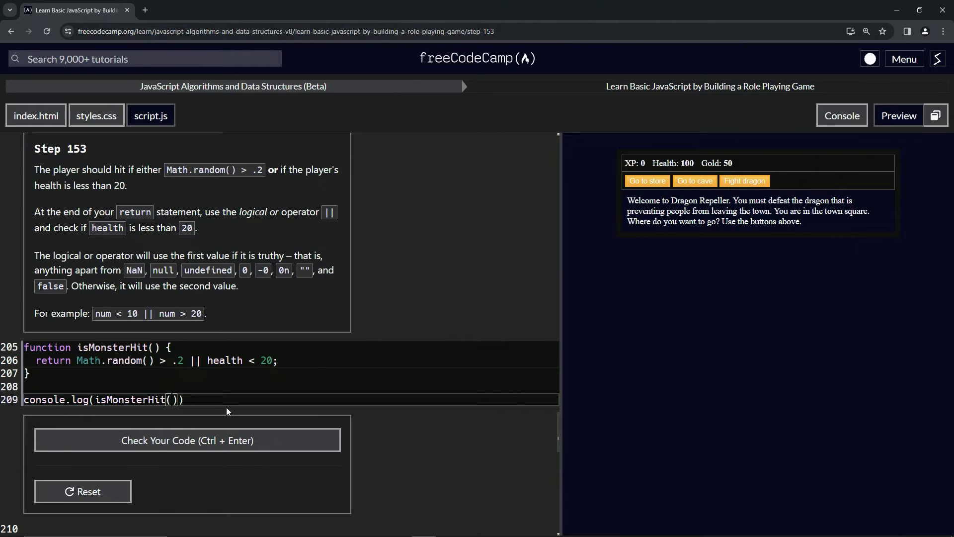
{"action": "left_click", "coordinate": [841, 115]}
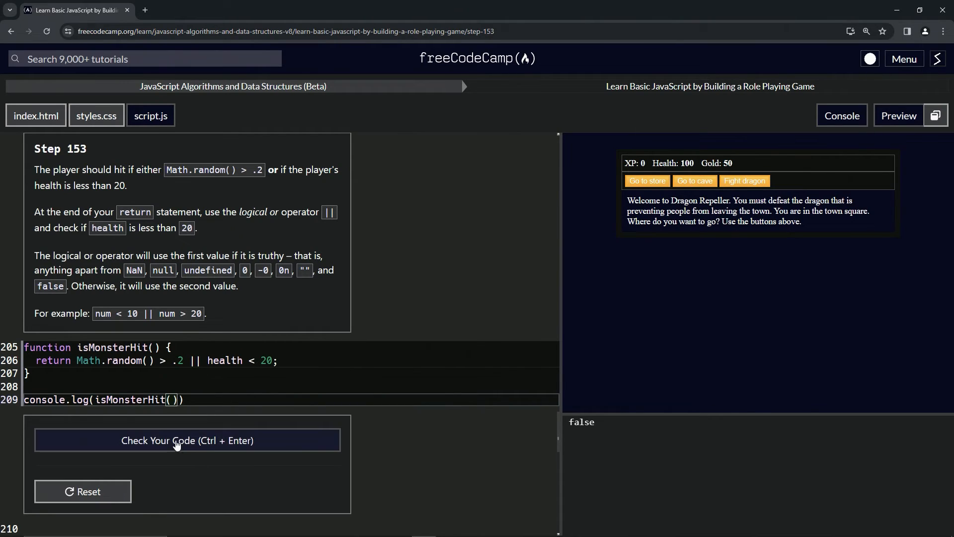
- Run the Step 153 tests and submit the passing code to reach Step 154
{"action": "left_click", "coordinate": [187, 440]}
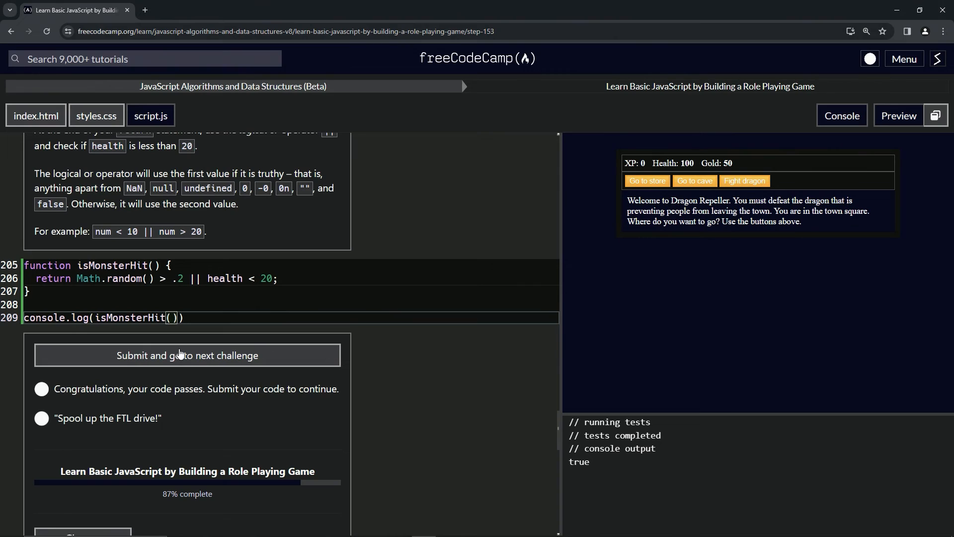
{"action": "left_click", "coordinate": [187, 355]}
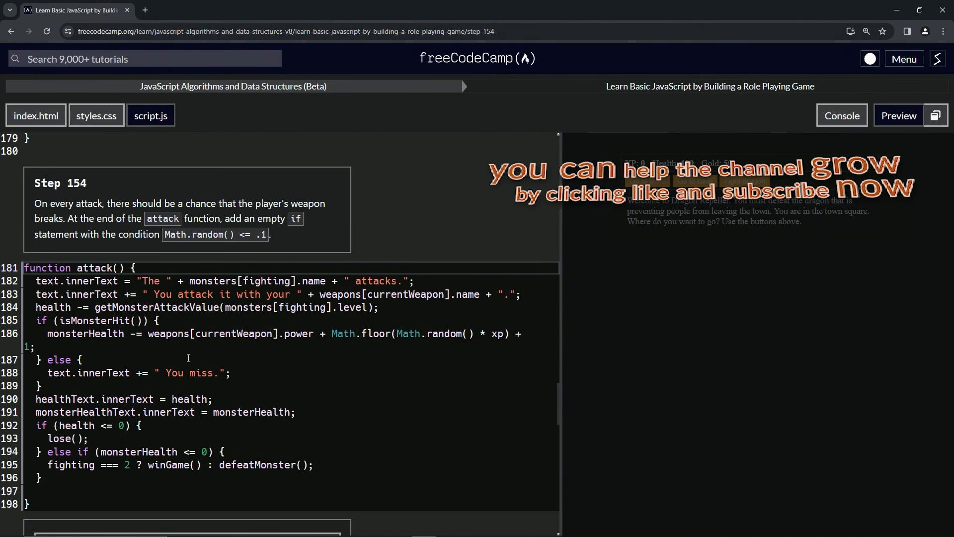